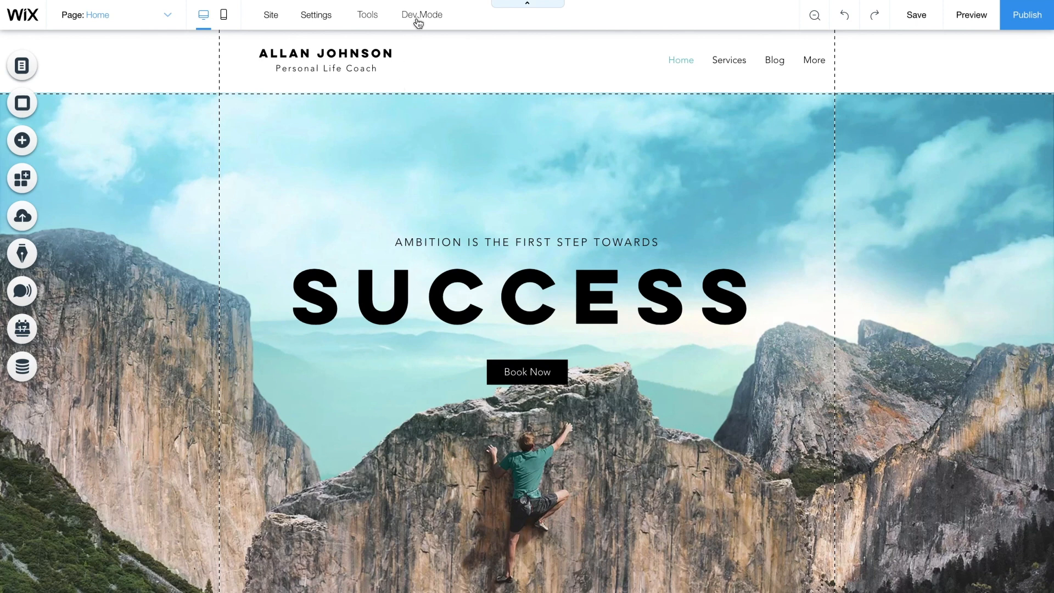
- Enable Velo developer mode so the Home page gains its own code panel
click(421, 14)
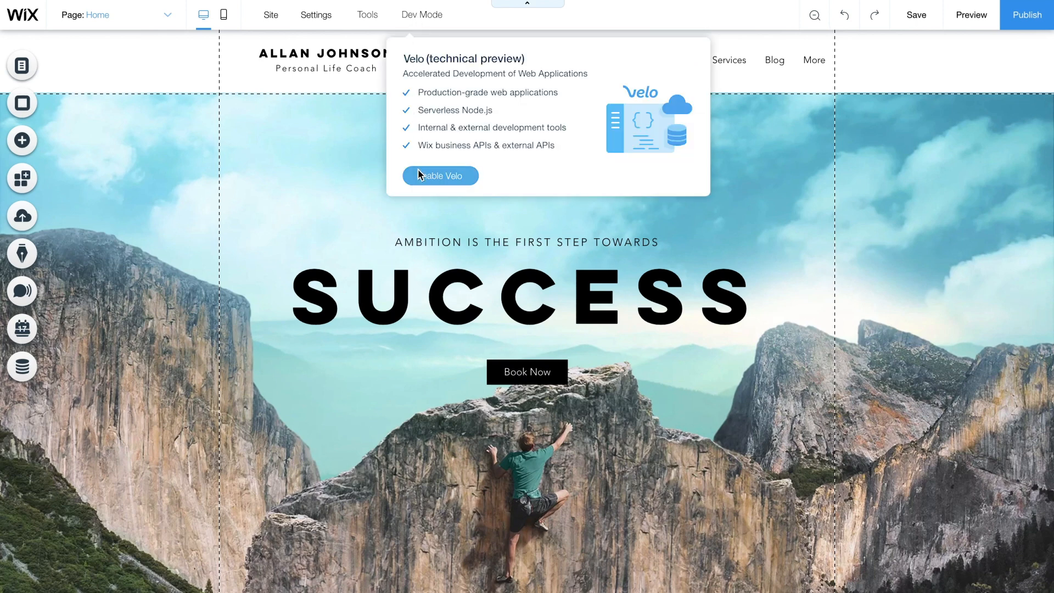
click(439, 175)
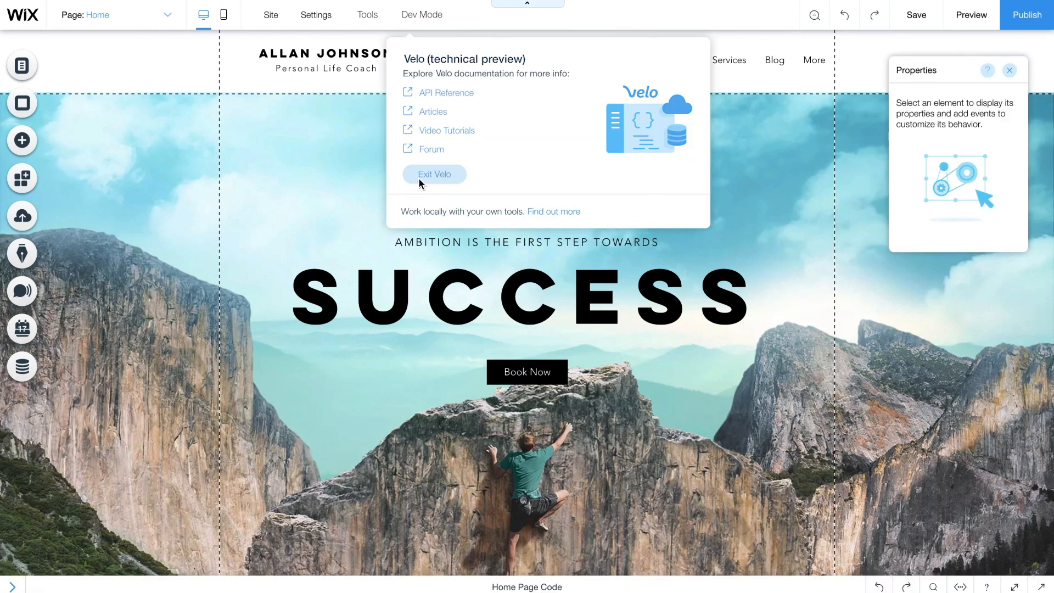
click(316, 15)
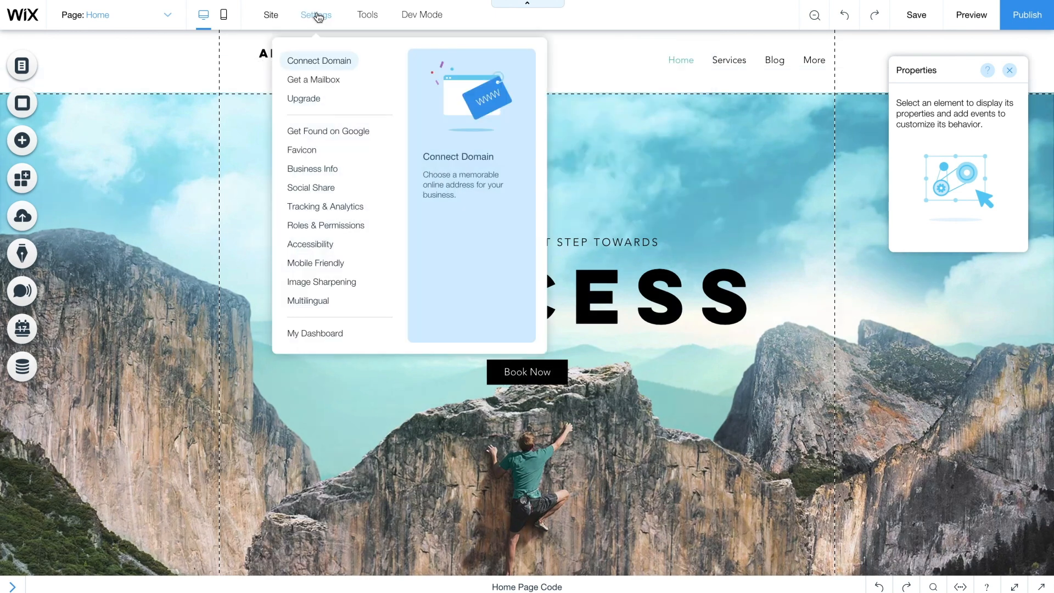
- From My Dashboard, reach Site Monitoring and its real-time site events log
click(315, 333)
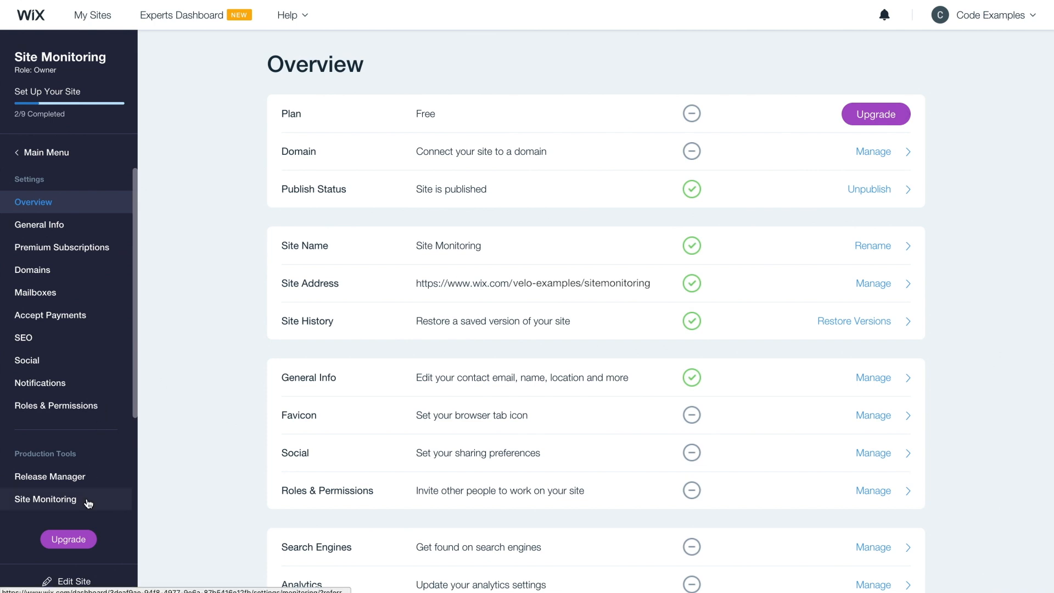
click(45, 498)
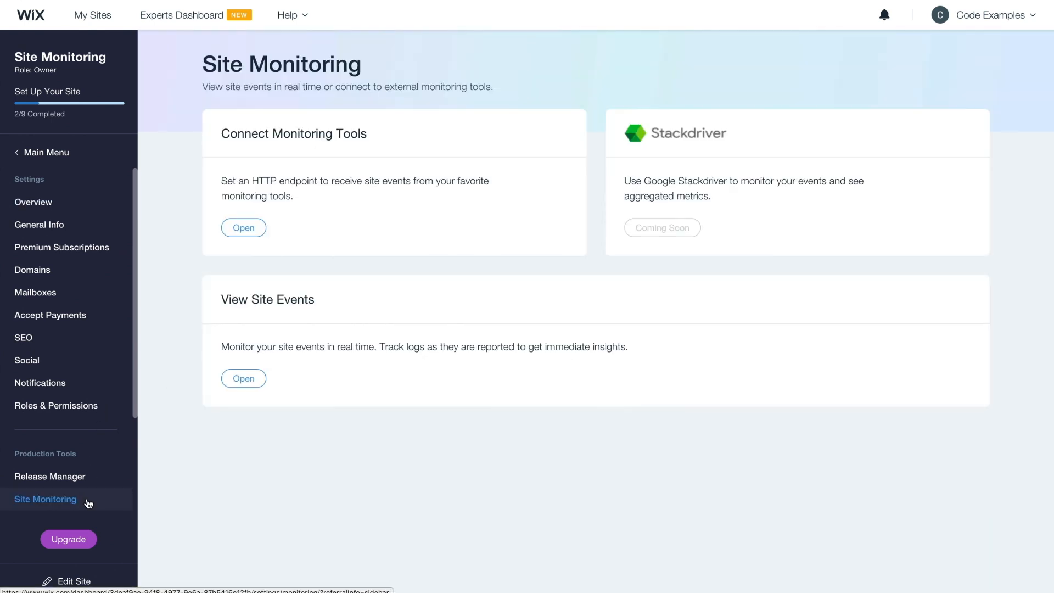
mouse_move(226, 316)
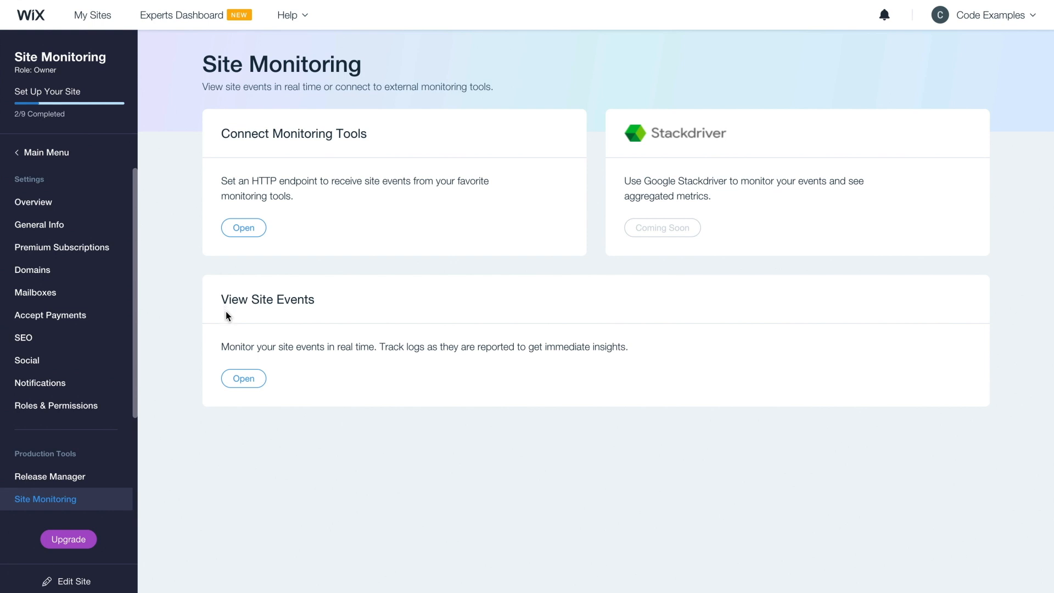
click(244, 378)
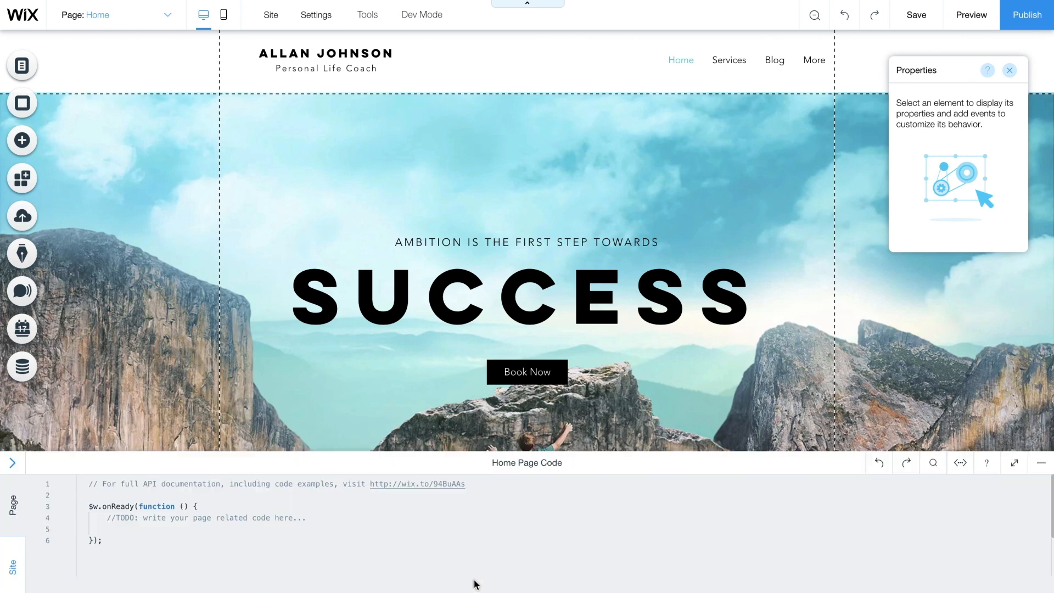
- Add console.log("Site is ready") inside onReady and preview the site to fire it
text(console.log()
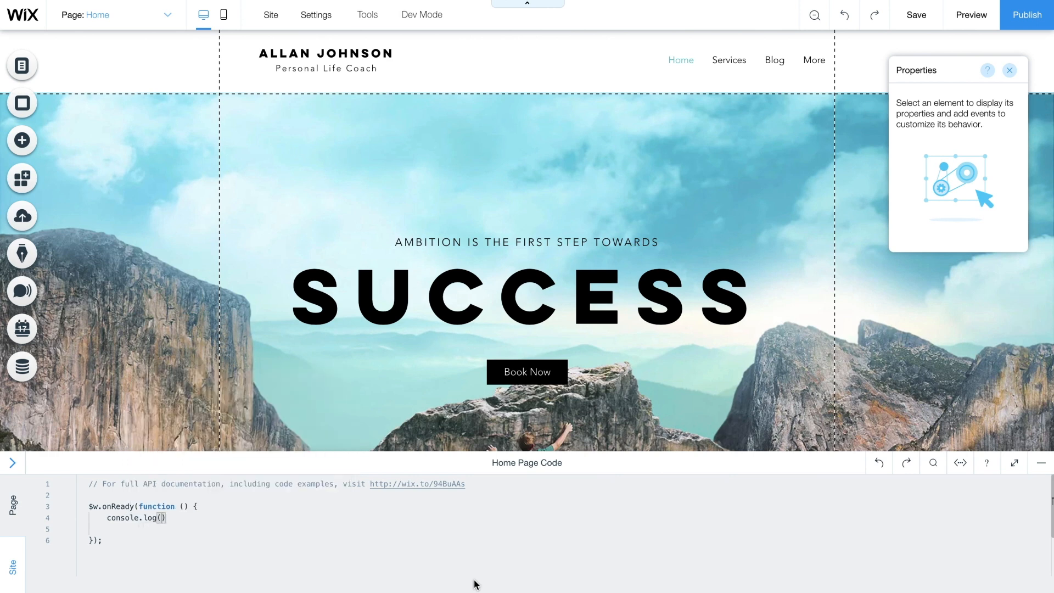
text("Site is ready")
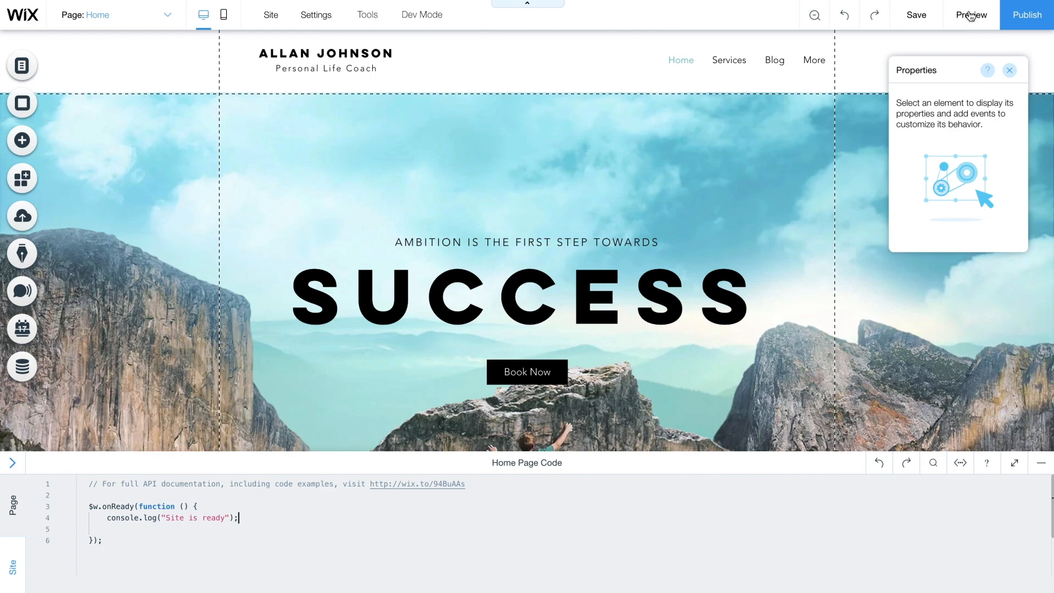
click(970, 14)
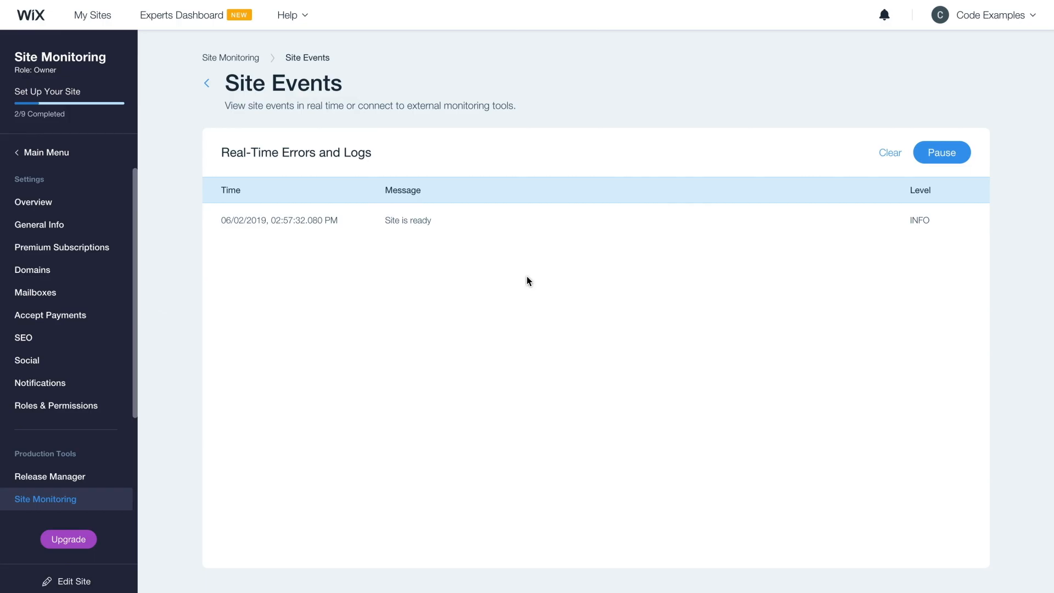
mouse_move(381, 224)
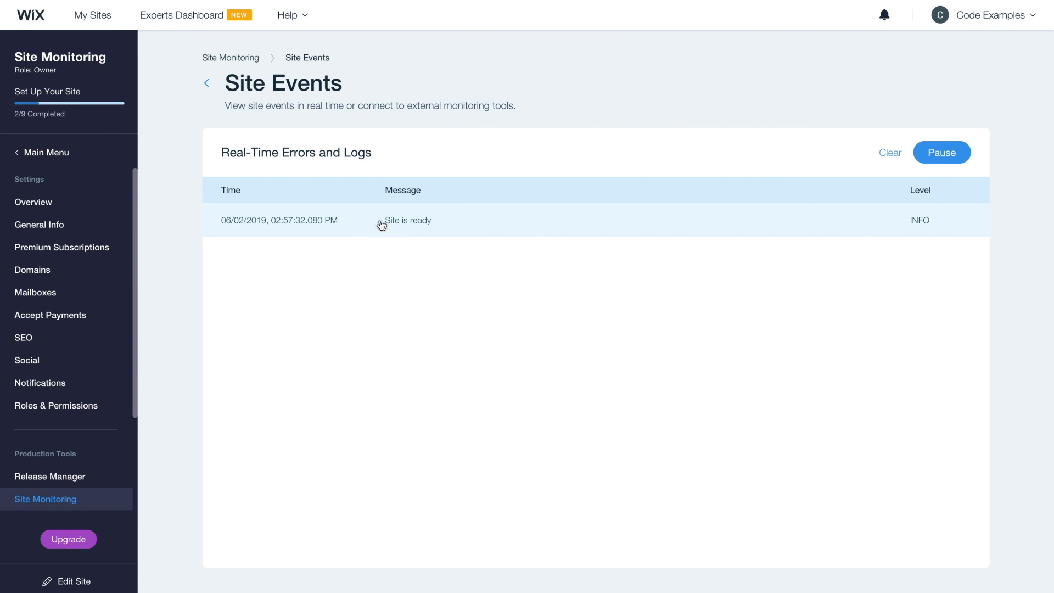
- Inspect the "Site is ready" INFO event's Details JSON down to its message payload
click(406, 220)
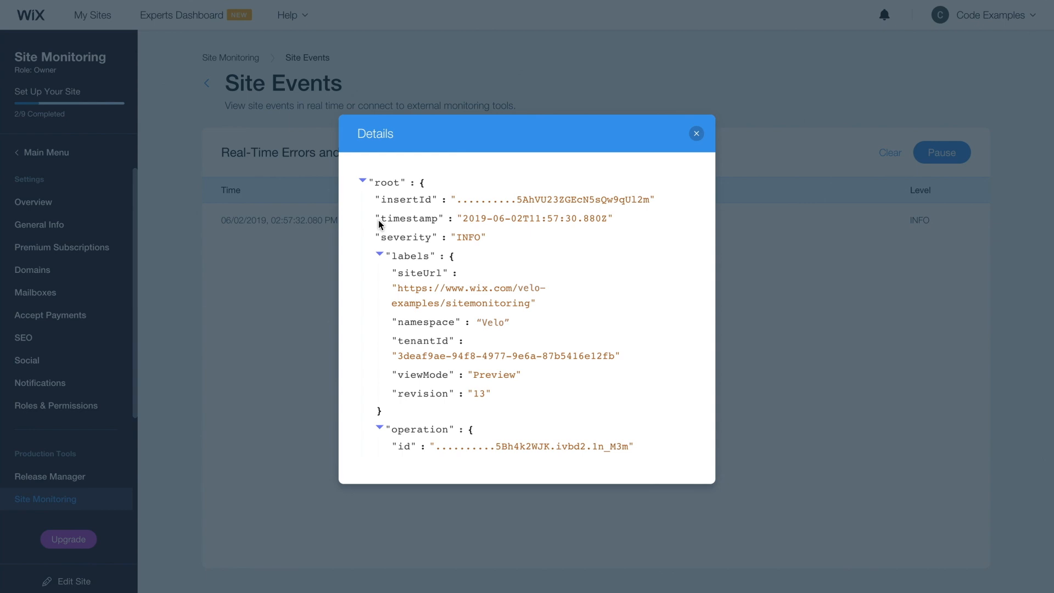
mouse_move(405, 227)
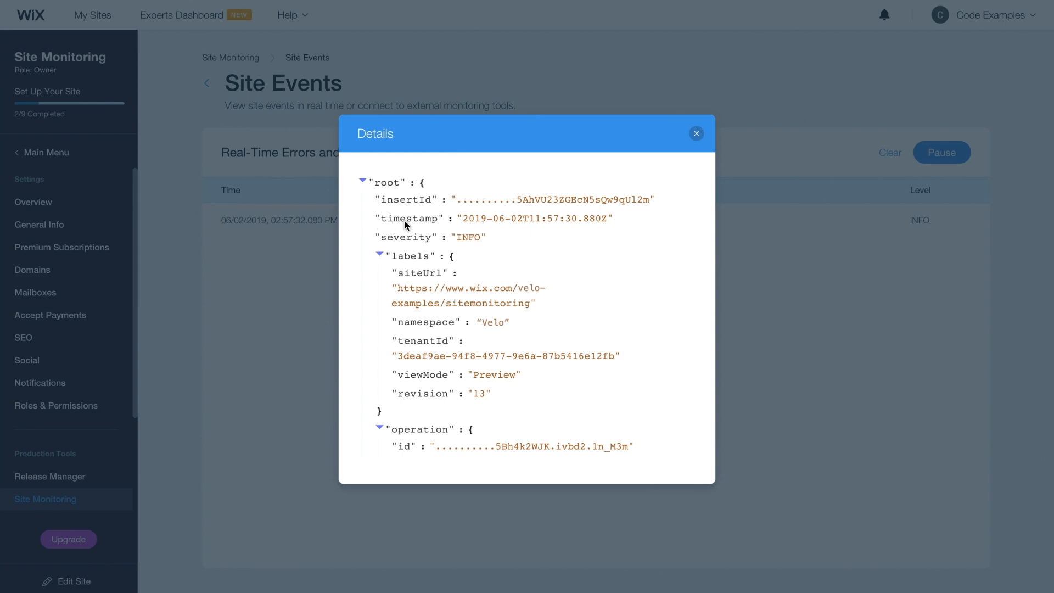
mouse_move(540, 236)
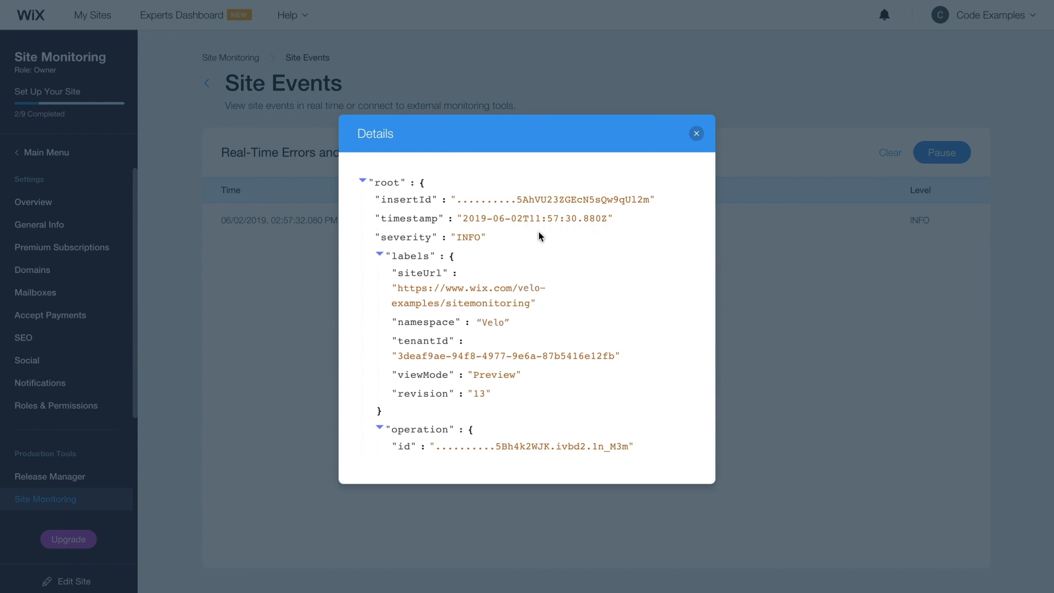
scroll(down, 3)
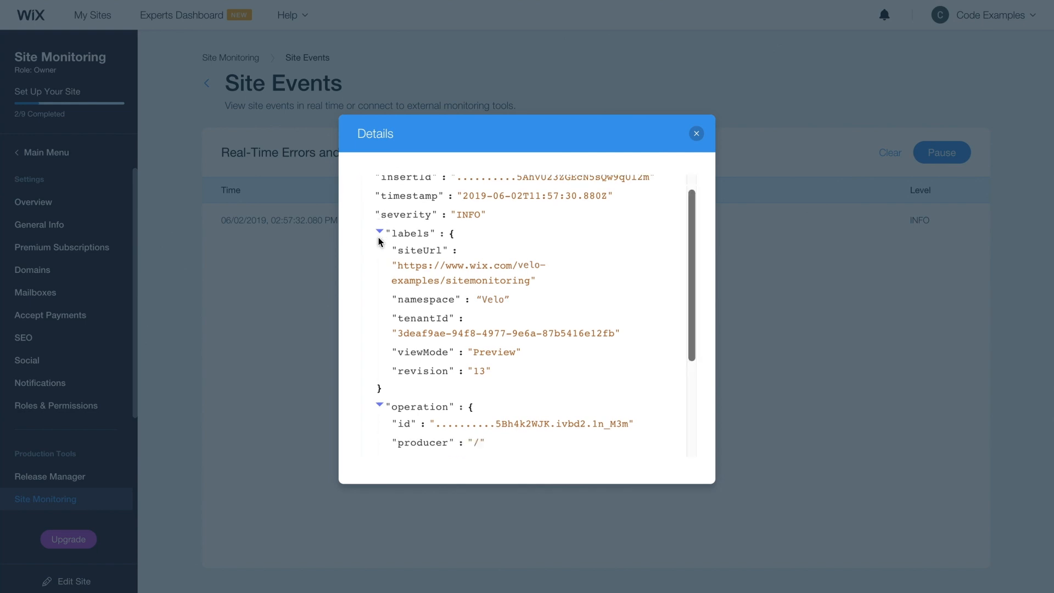
scroll(down, 3)
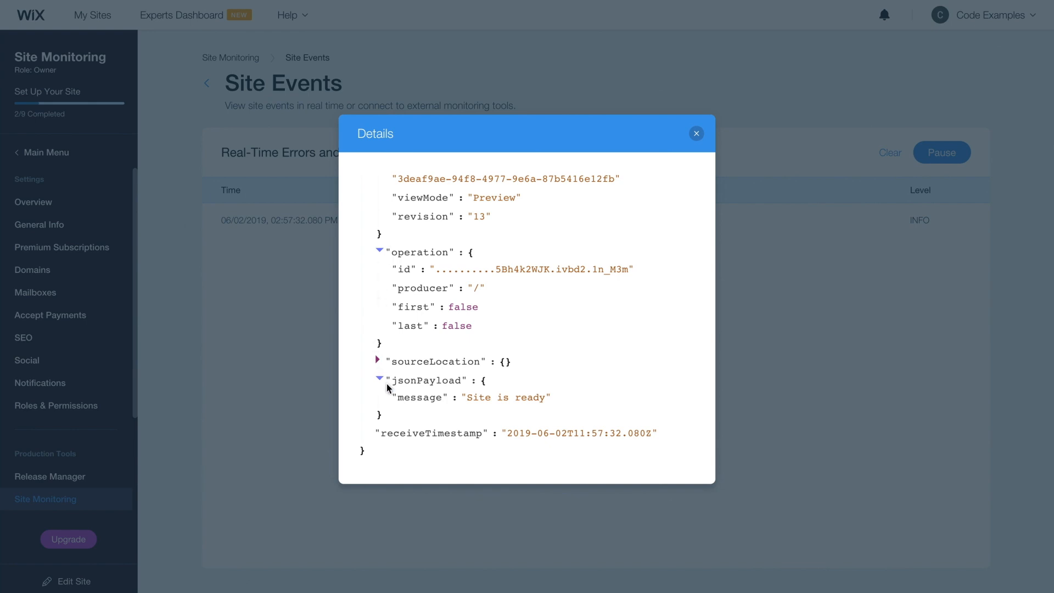
mouse_move(480, 315)
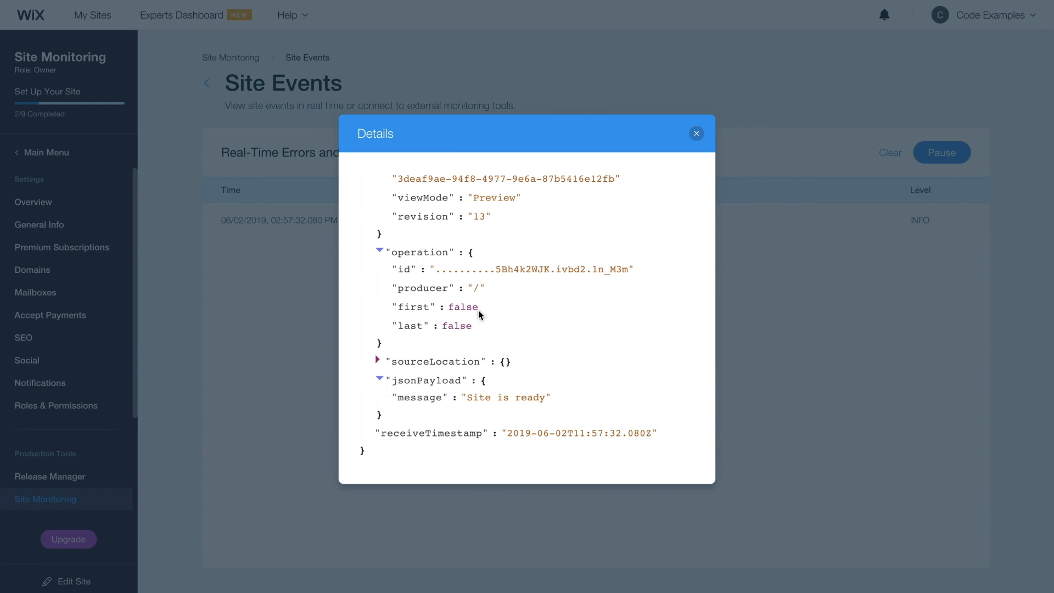
click(696, 133)
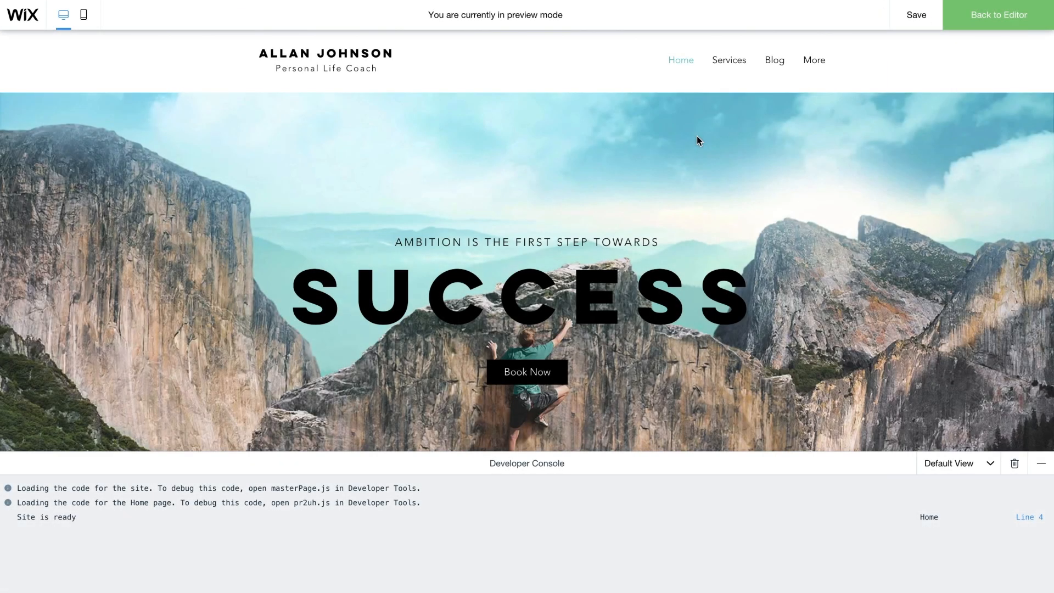
mouse_move(970, 27)
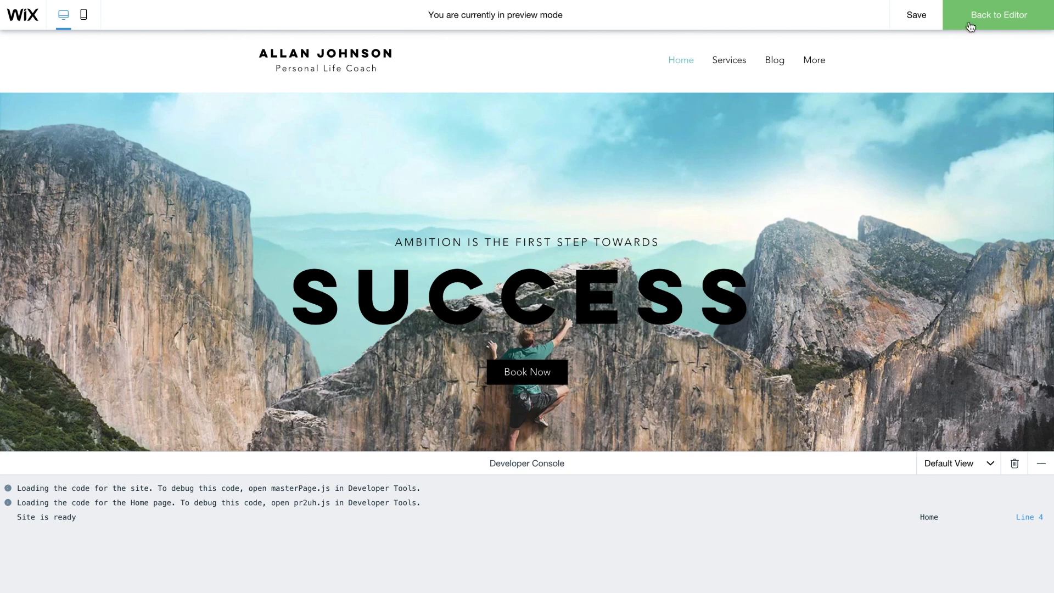
- Return from preview to editing the Home page code
click(998, 14)
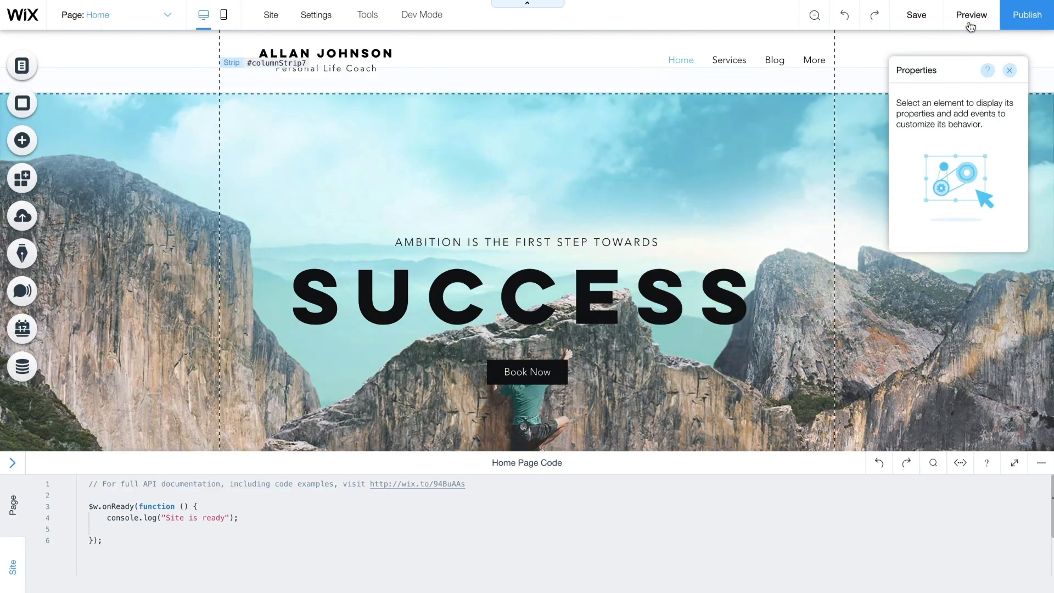
mouse_move(527, 372)
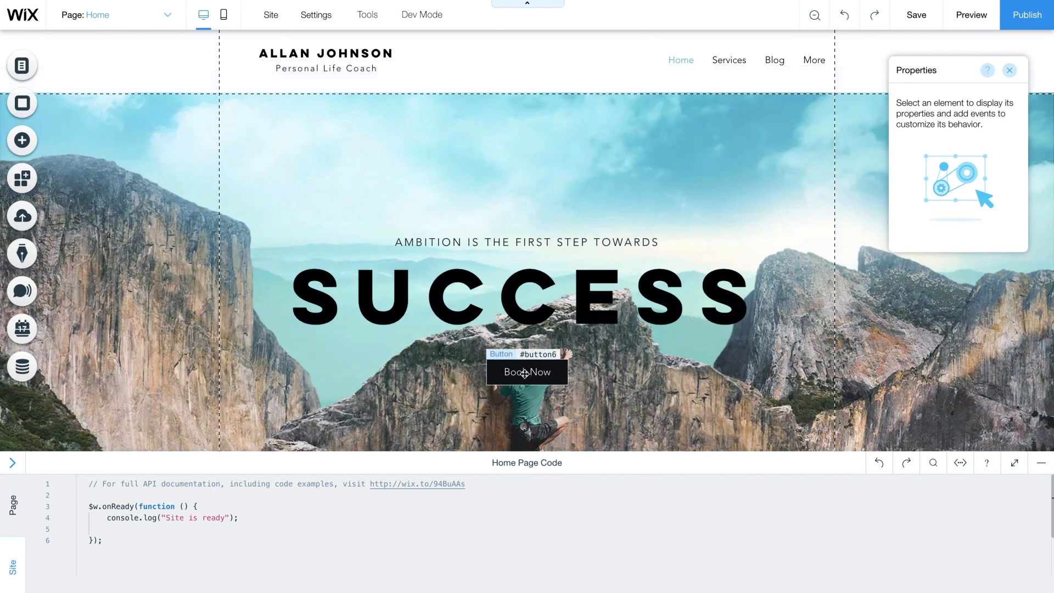
- Give the Book Now button an onClick handler named button6_click
click(527, 372)
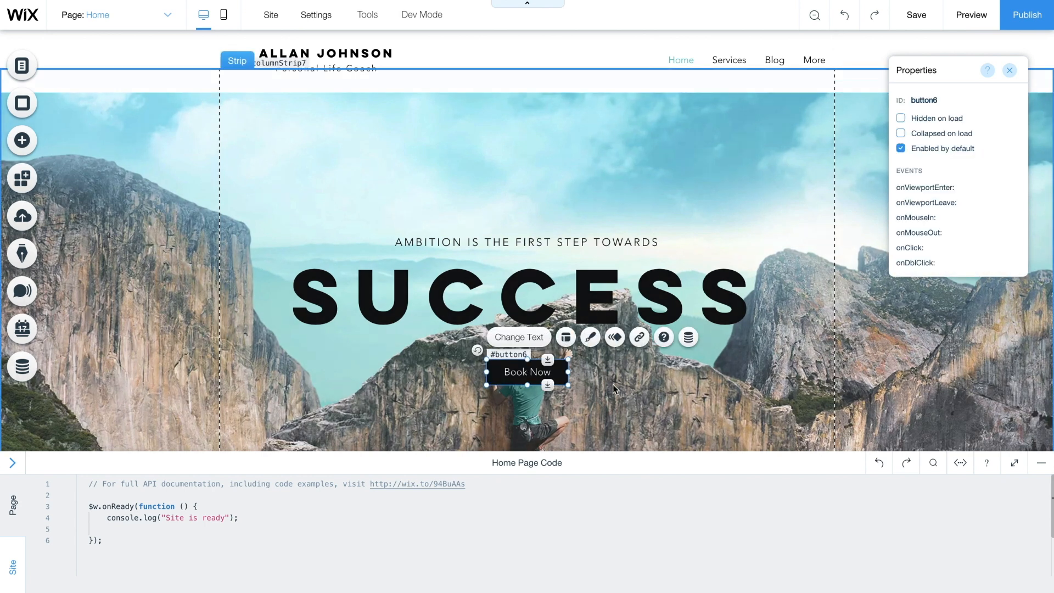
mouse_move(1017, 251)
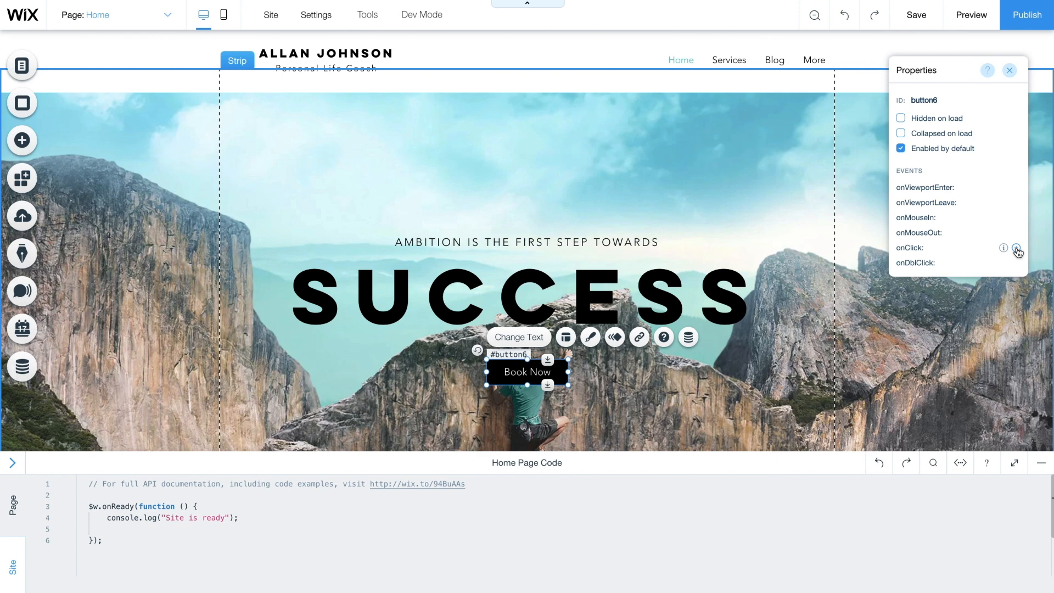
click(1016, 247)
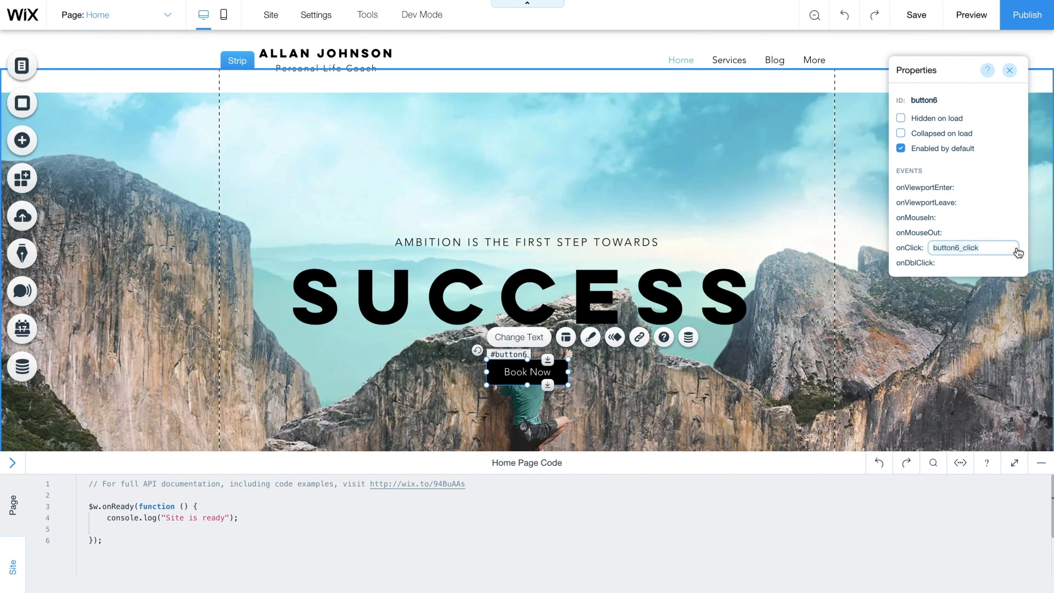
click(1016, 249)
text(console.log("Book button has )
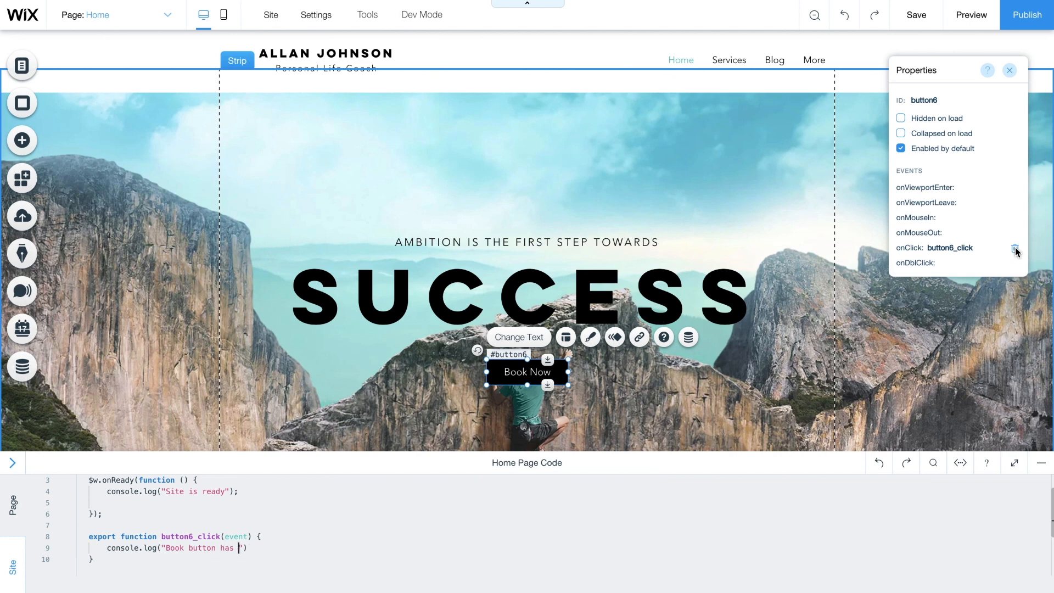
- Add $w("#successText").show() to the button6_click handler after its log line
text($w("#)
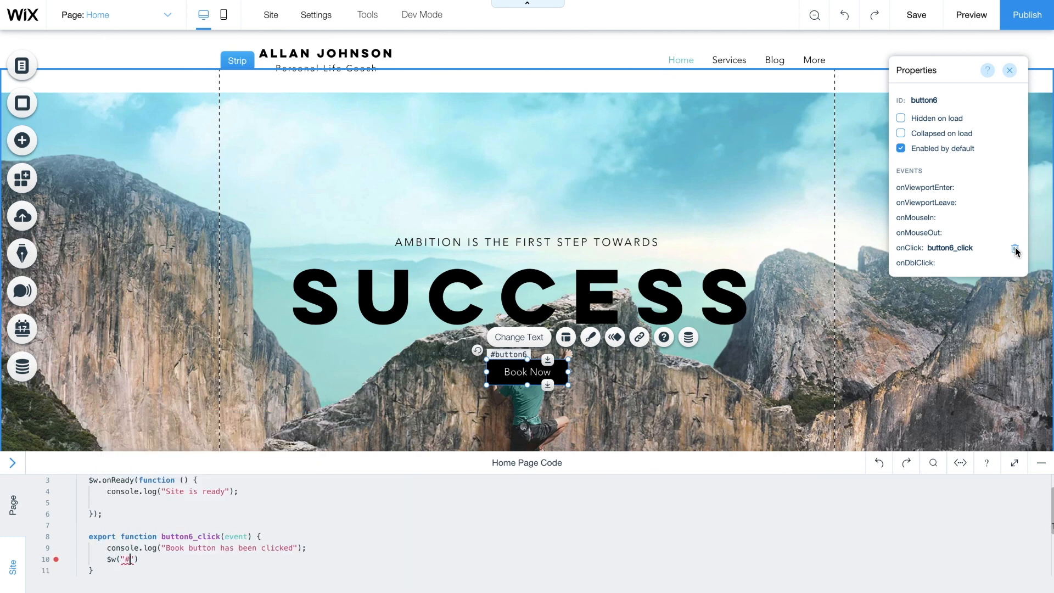
text(successText)
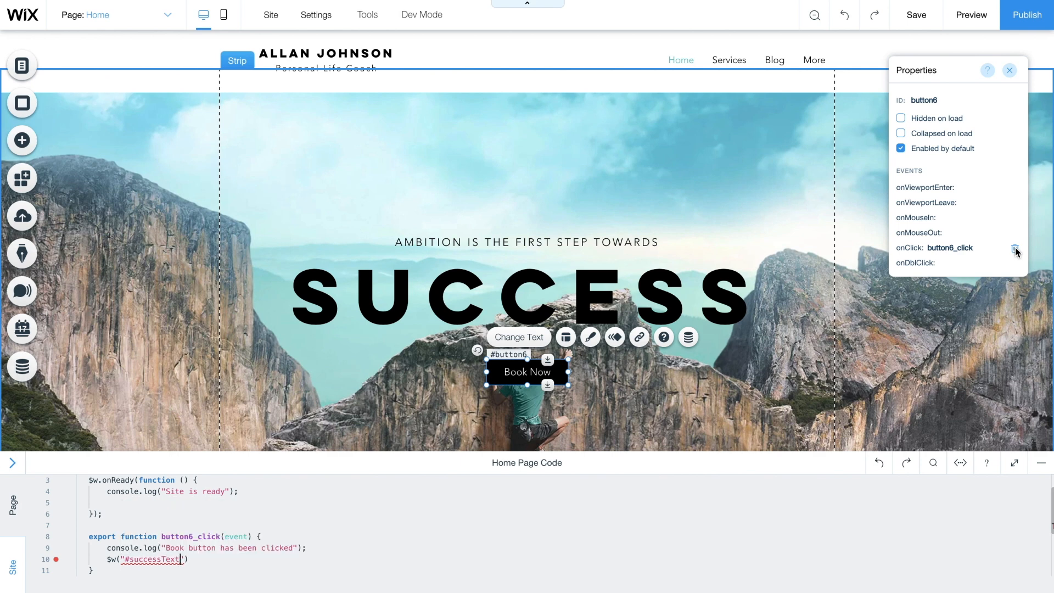
text(.)
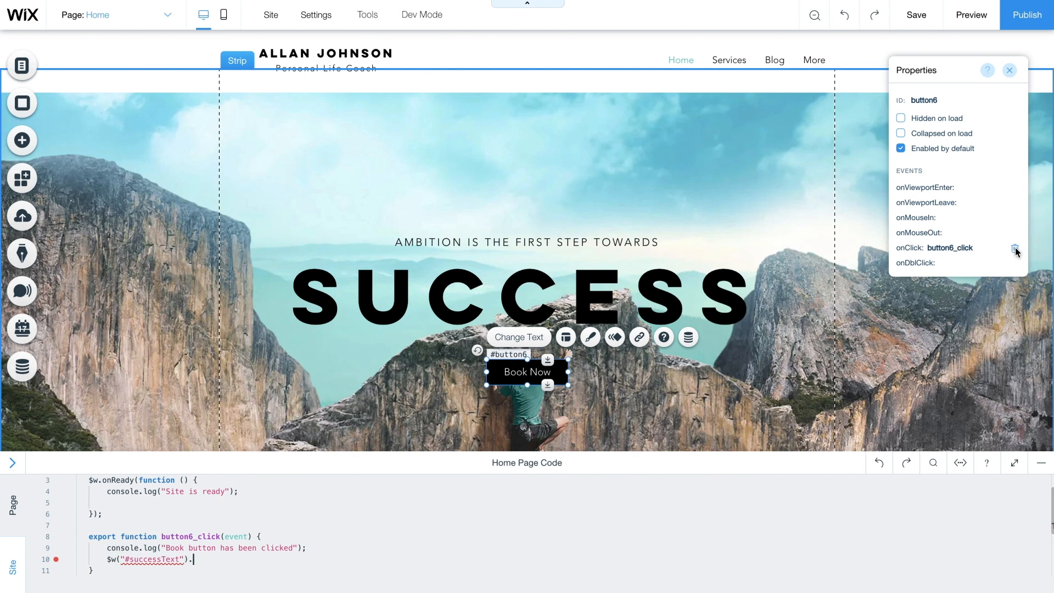
text(.show();)
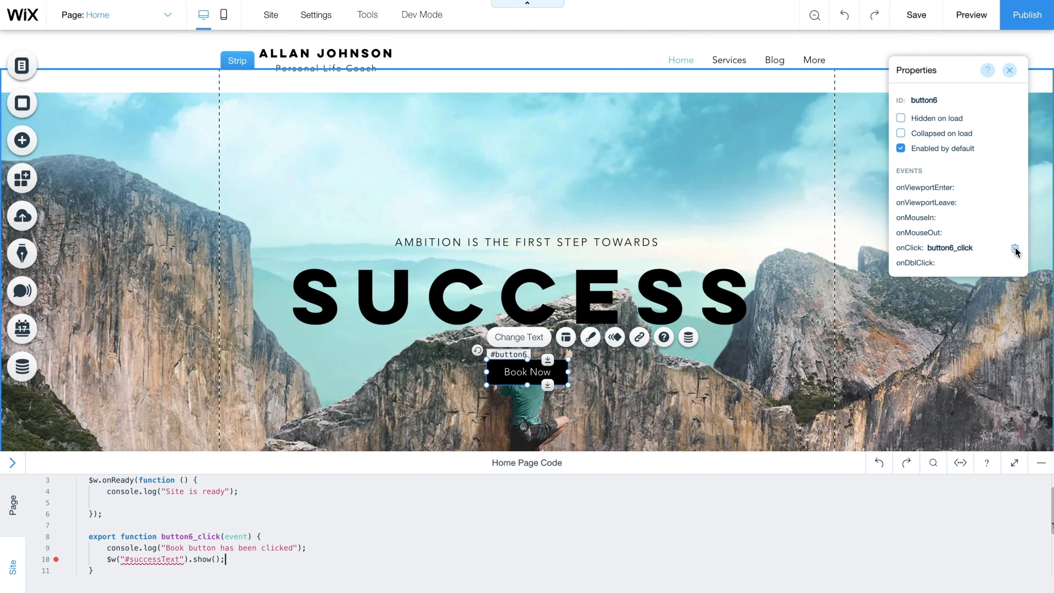
mouse_move(1019, 146)
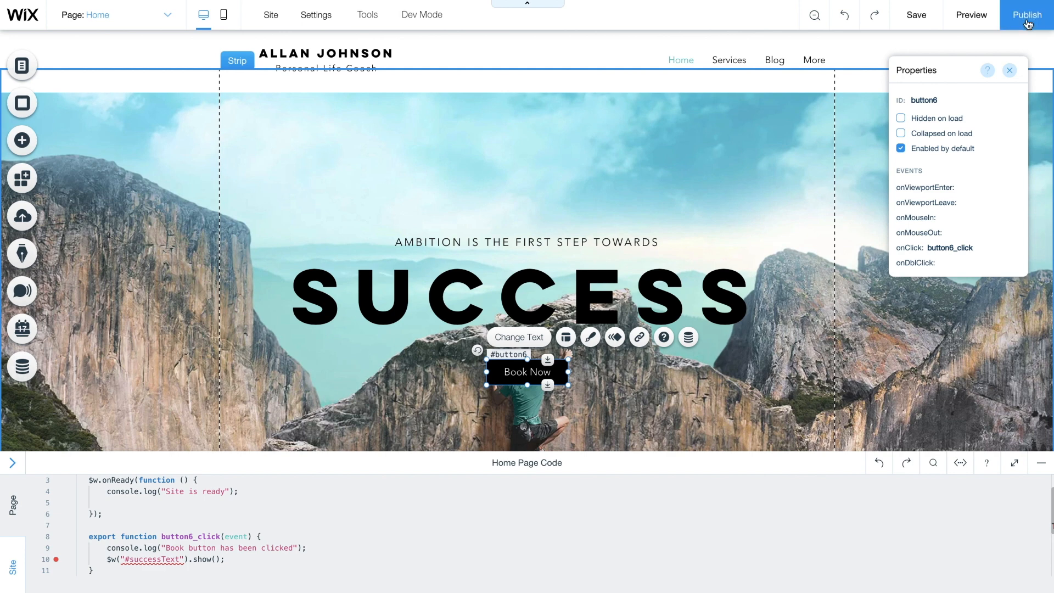
mouse_move(280, 27)
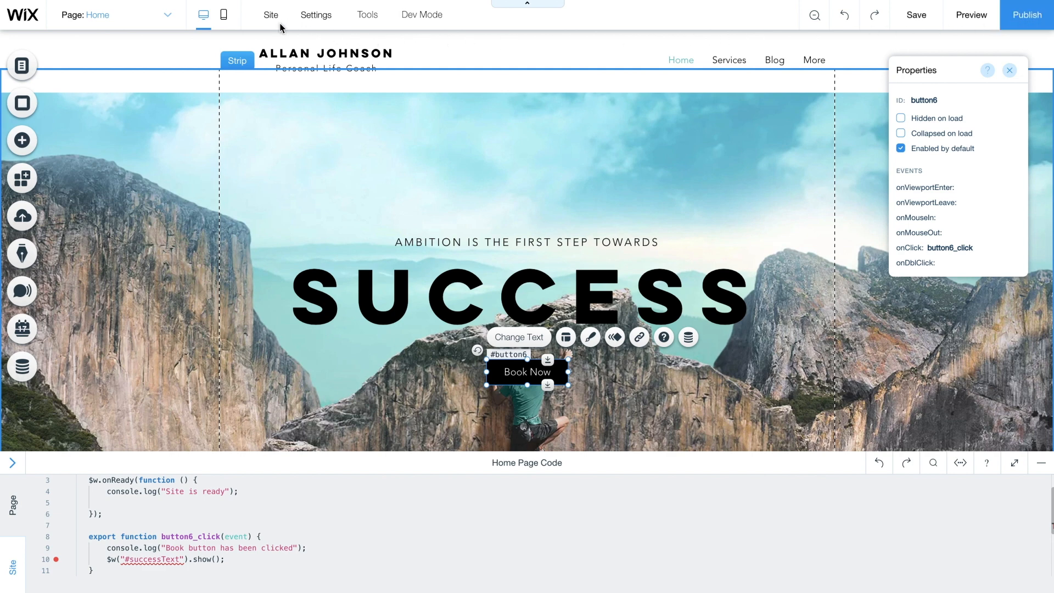
- Choose View Published Site from the Site menu to see the live home page
click(270, 15)
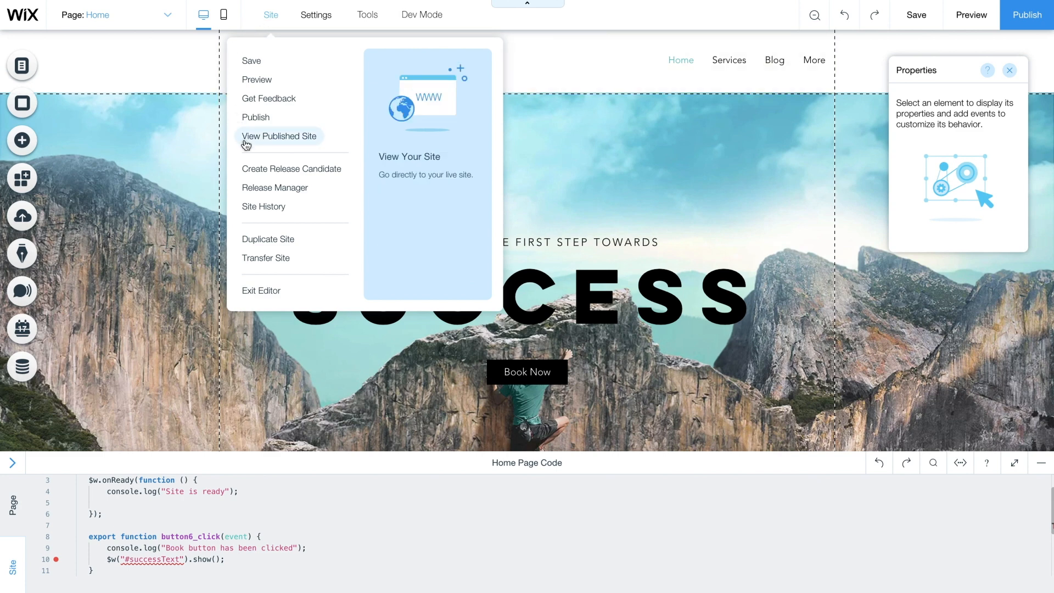
click(279, 136)
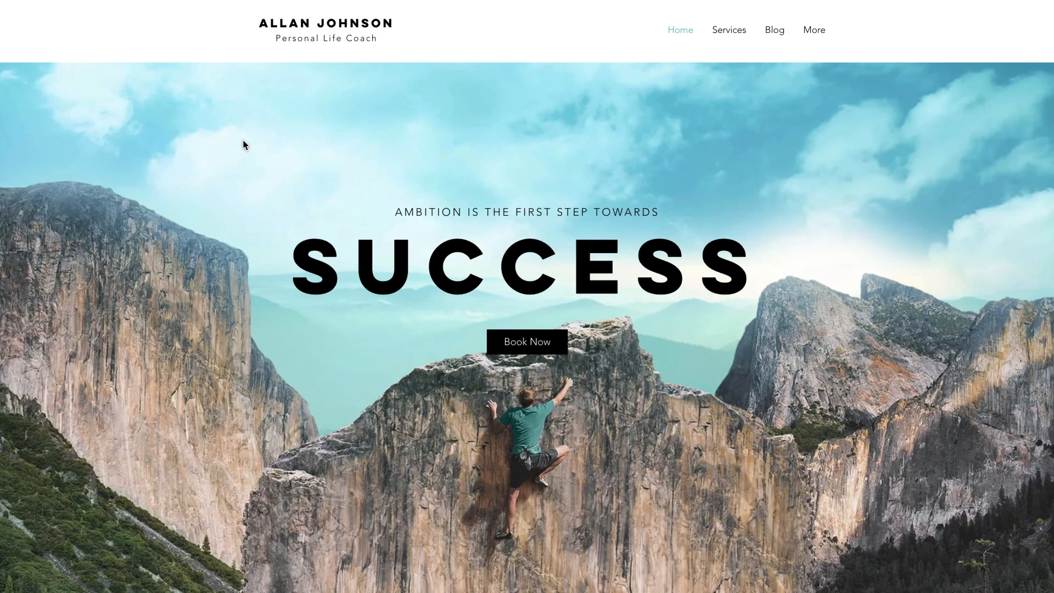
mouse_move(516, 353)
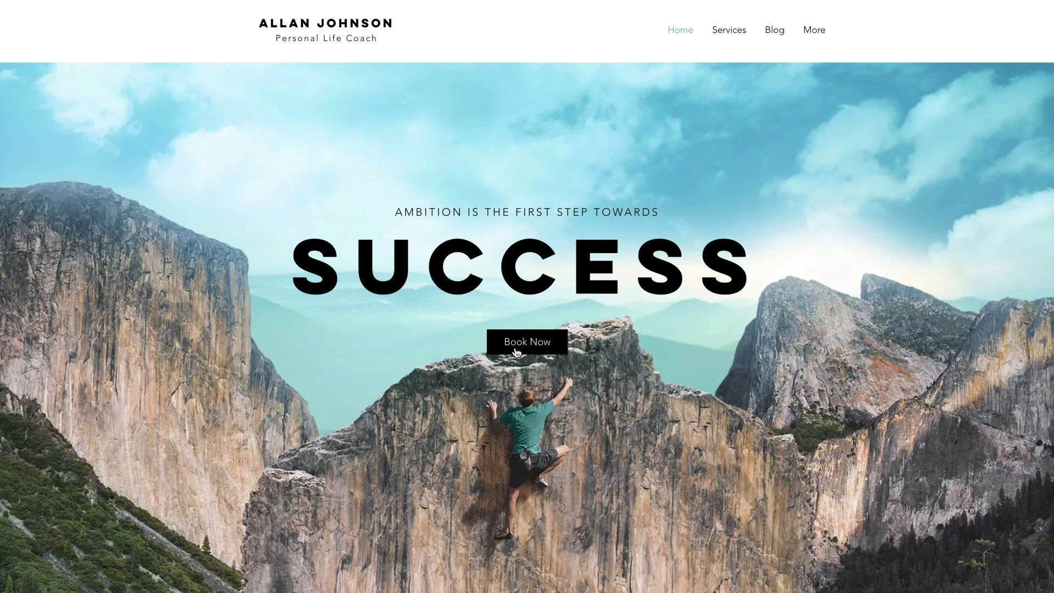